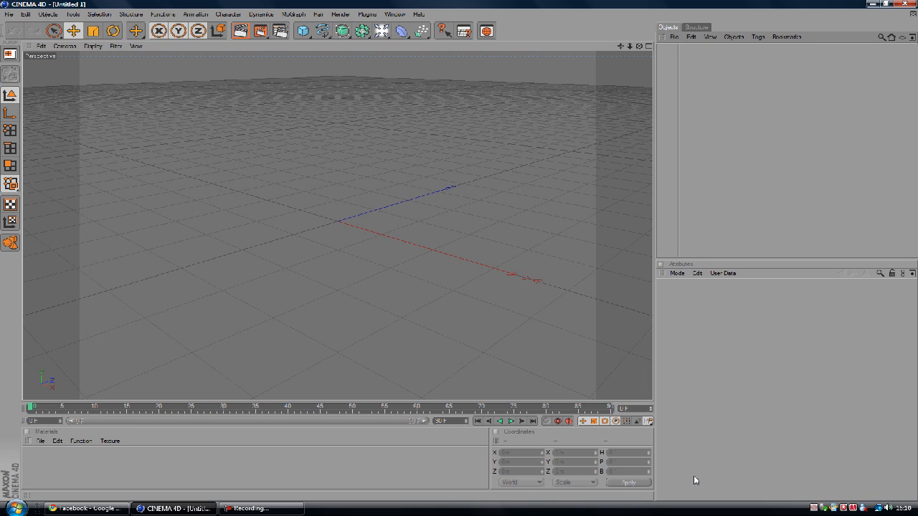
mouse_move(637, 448)
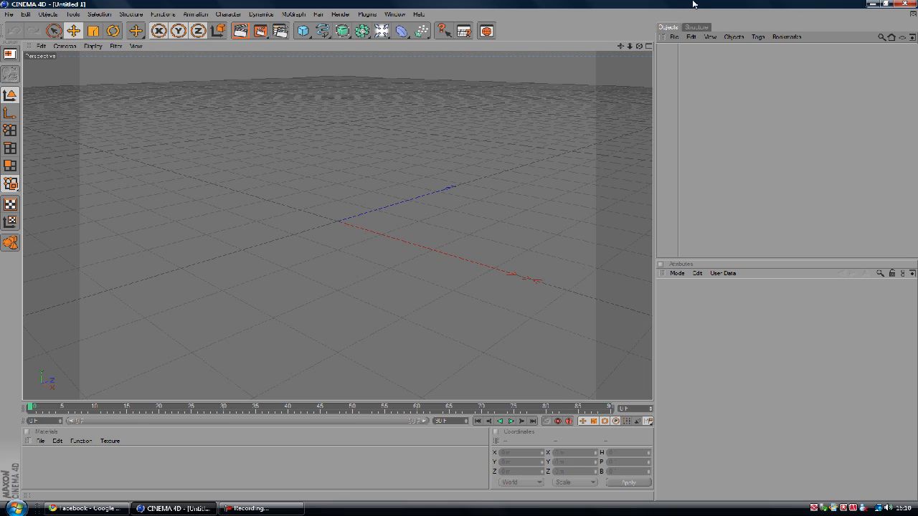
mouse_move(807, 4)
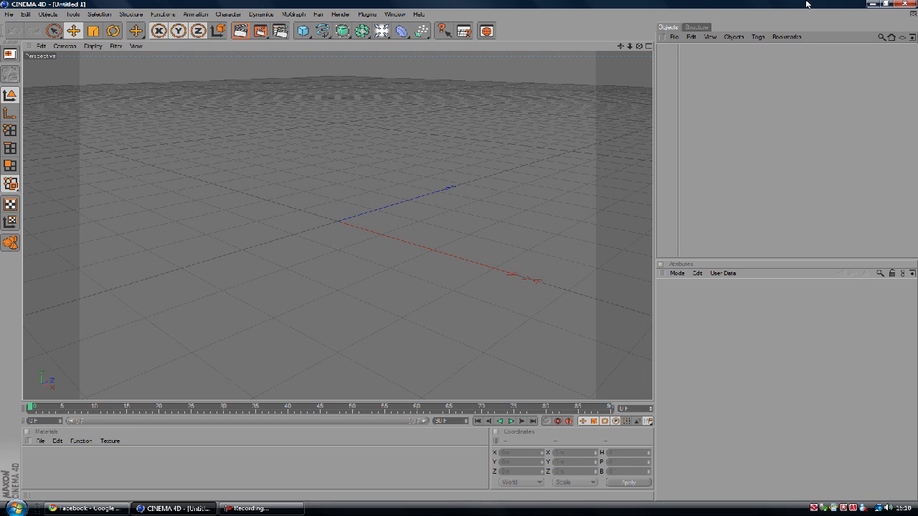
mouse_move(731, 4)
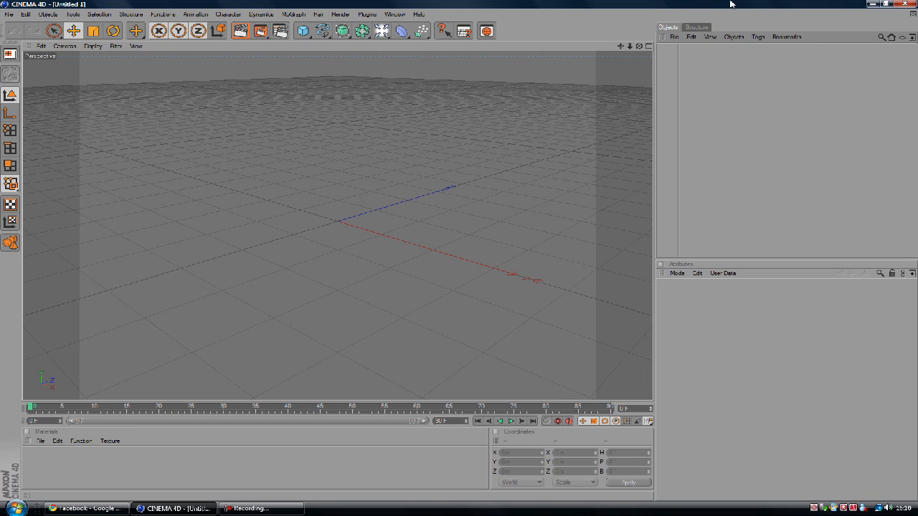
mouse_move(766, 233)
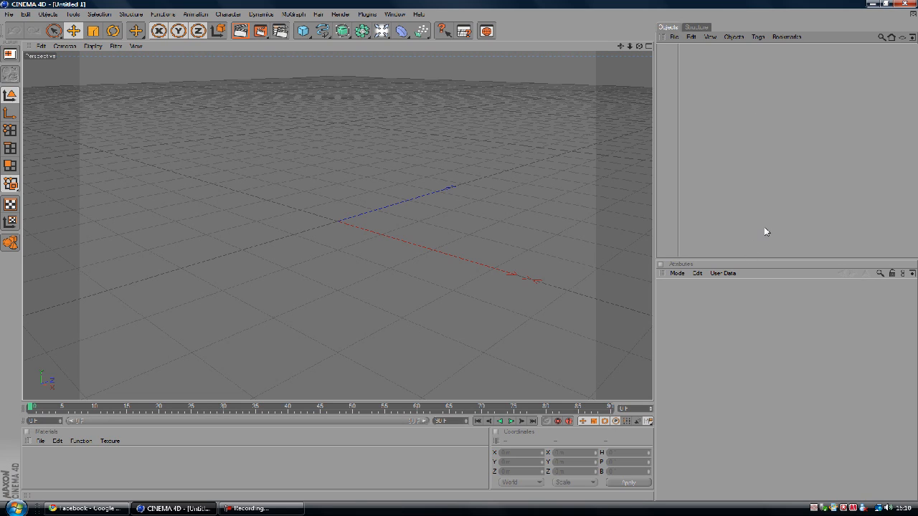
mouse_move(689, 41)
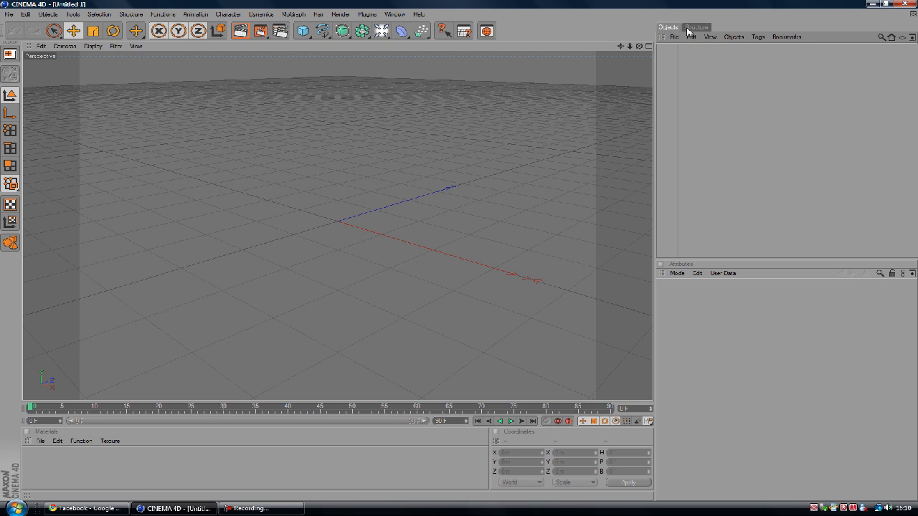
Step: Reveal the Edit menu listing the Preferences entry over the light grey interface
left_click(695, 27)
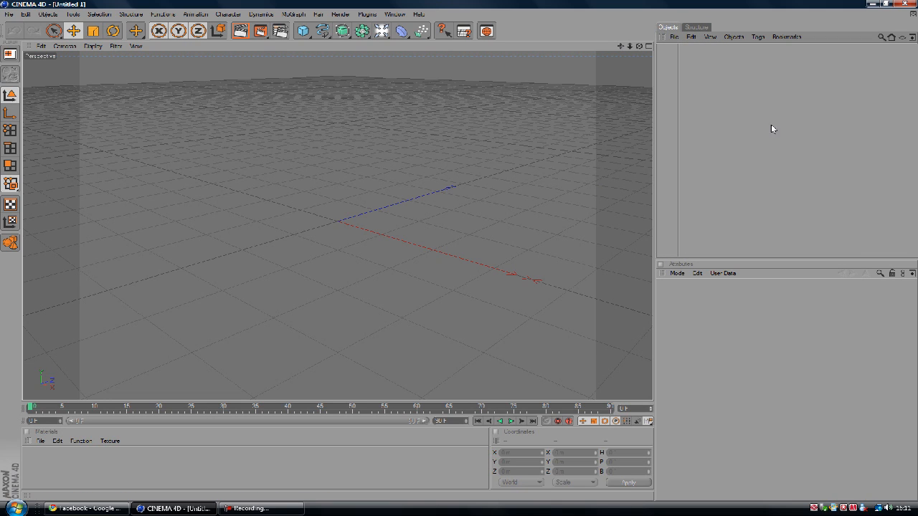
left_click(26, 14)
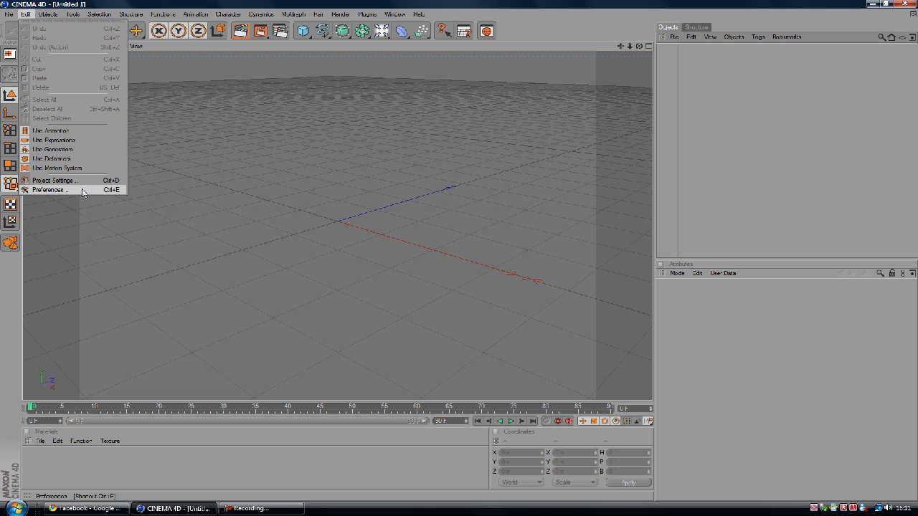
Step: In Preferences, switch the interface Scheme to Dark so the whole UI turns dark grey
left_click(50, 190)
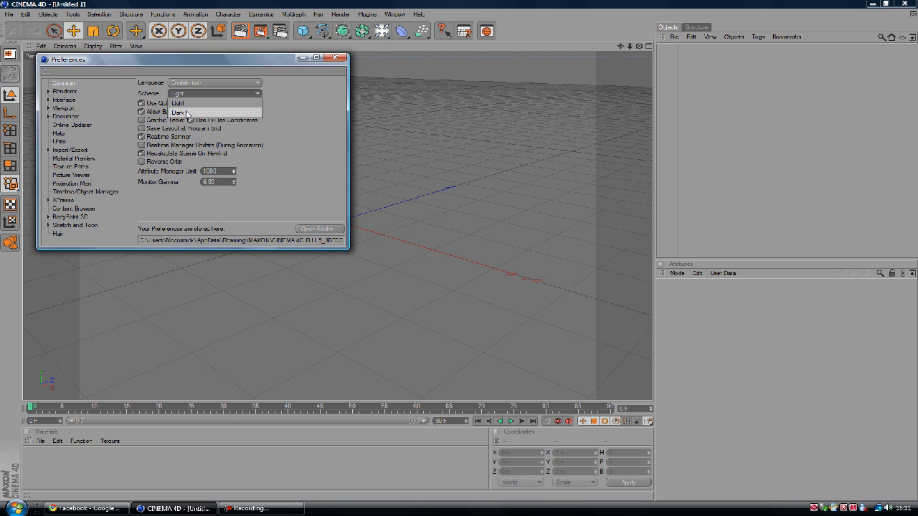
left_click(336, 57)
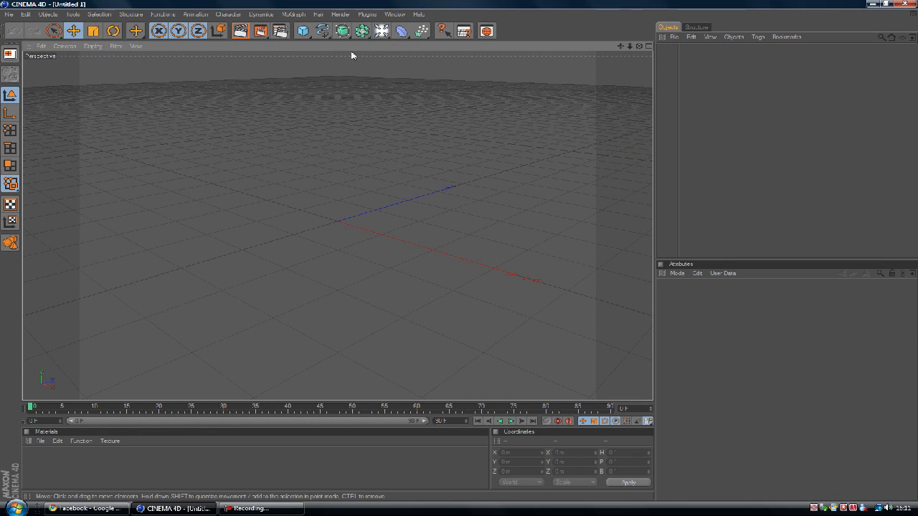
mouse_move(129, 224)
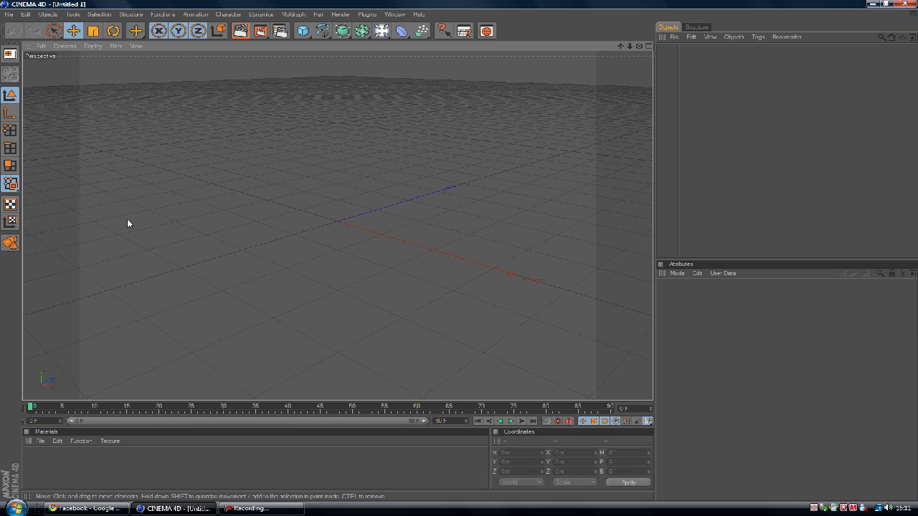
mouse_move(552, 326)
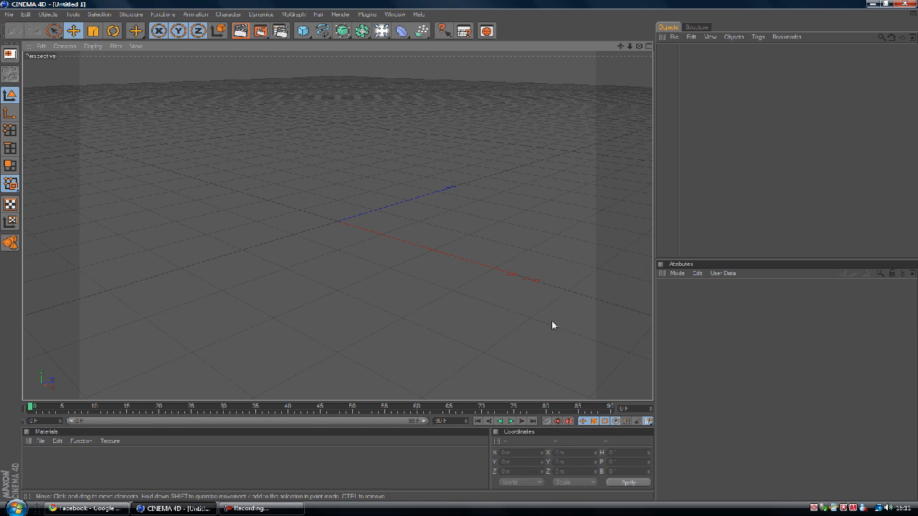
mouse_move(344, 250)
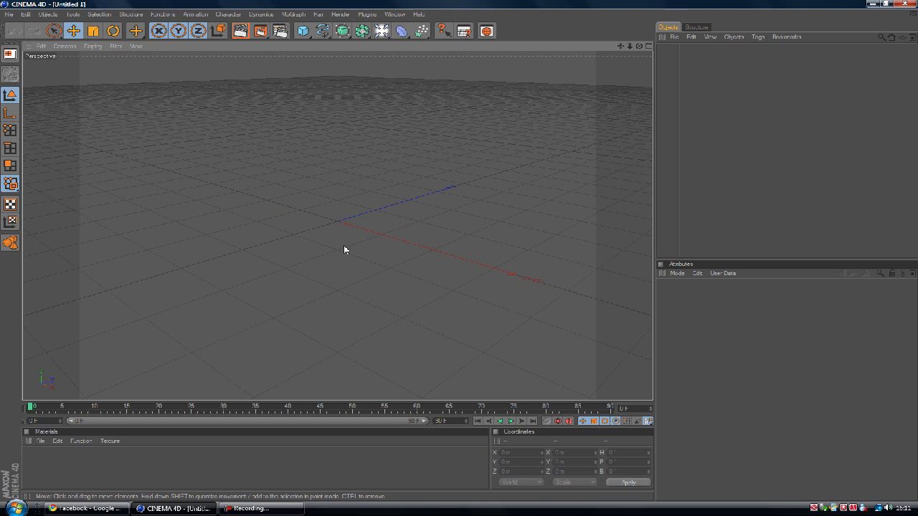
mouse_move(272, 222)
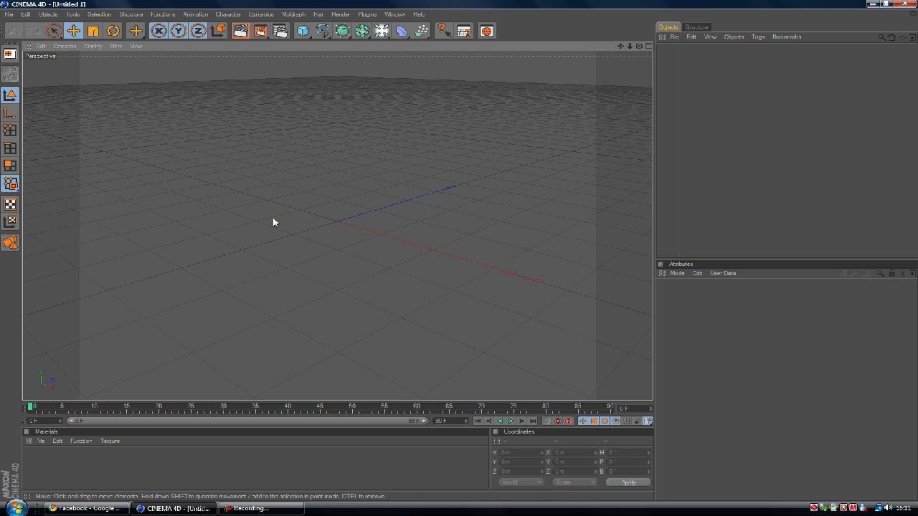
mouse_move(269, 224)
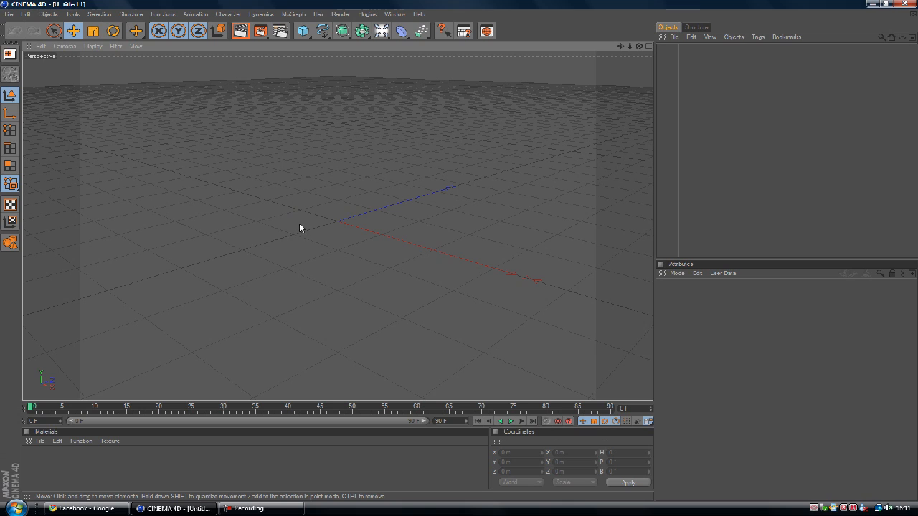
mouse_move(350, 257)
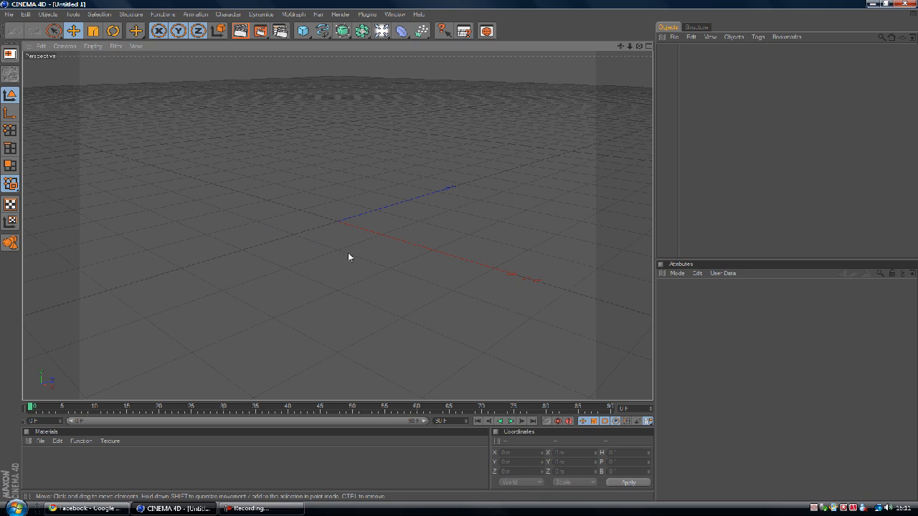
mouse_move(407, 227)
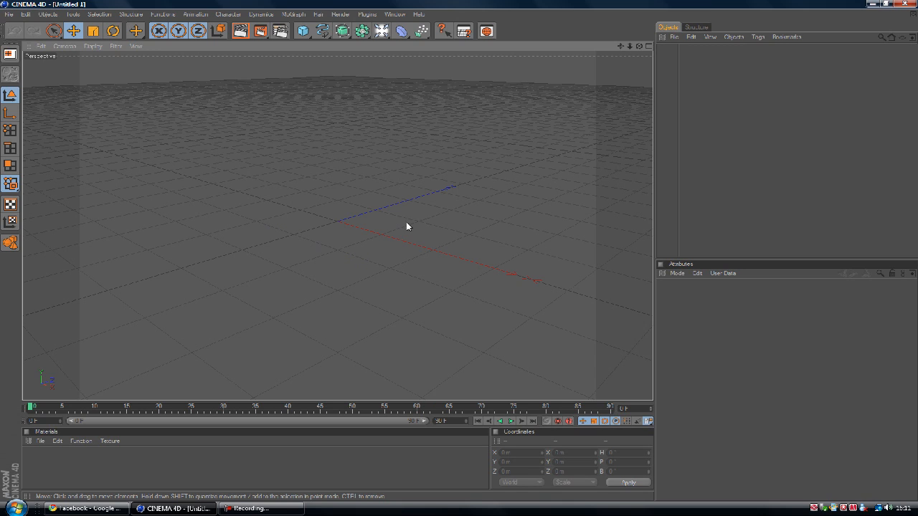
mouse_move(338, 202)
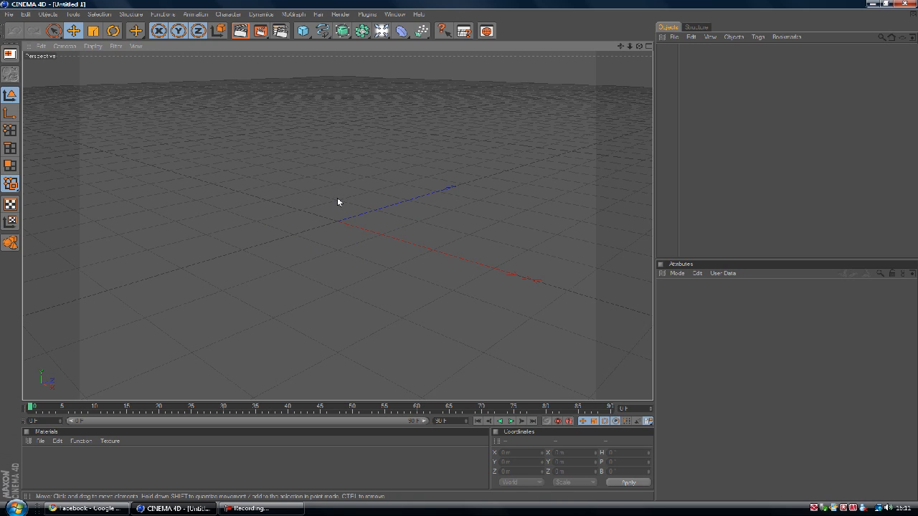
mouse_move(380, 88)
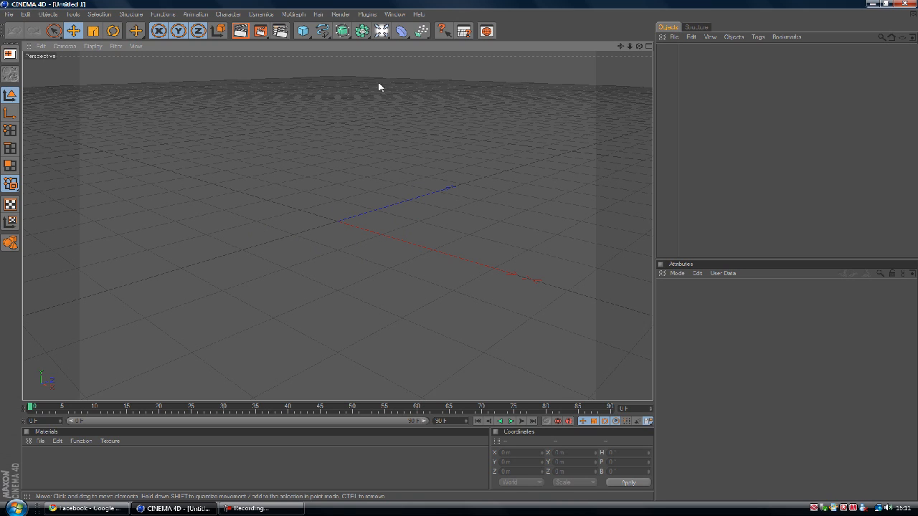
mouse_move(294, 156)
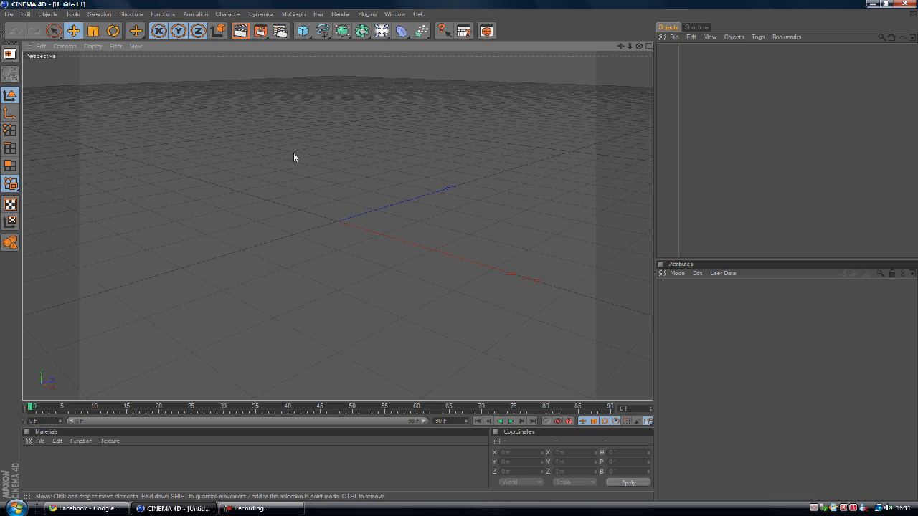
mouse_move(327, 165)
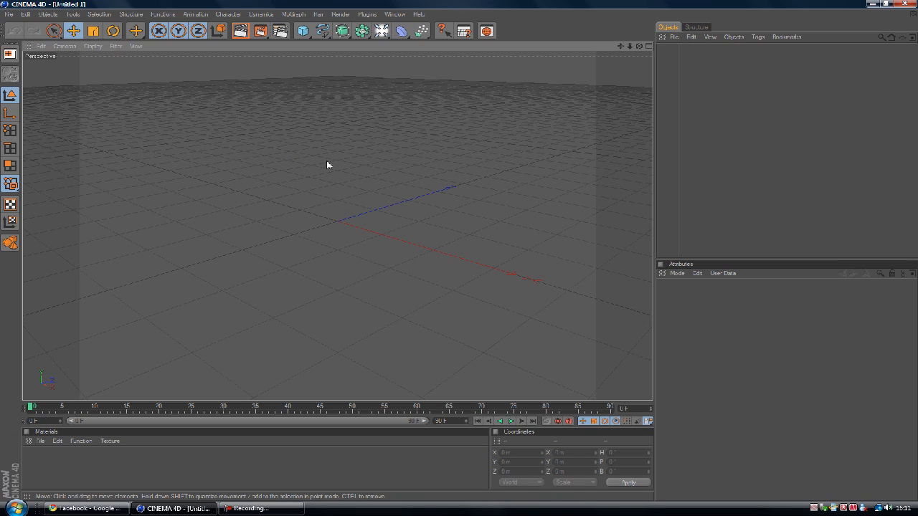
mouse_move(344, 168)
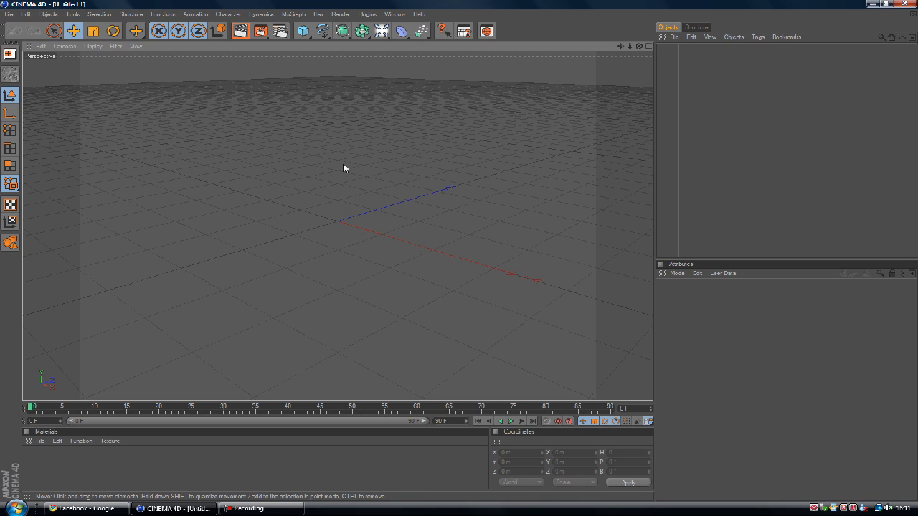